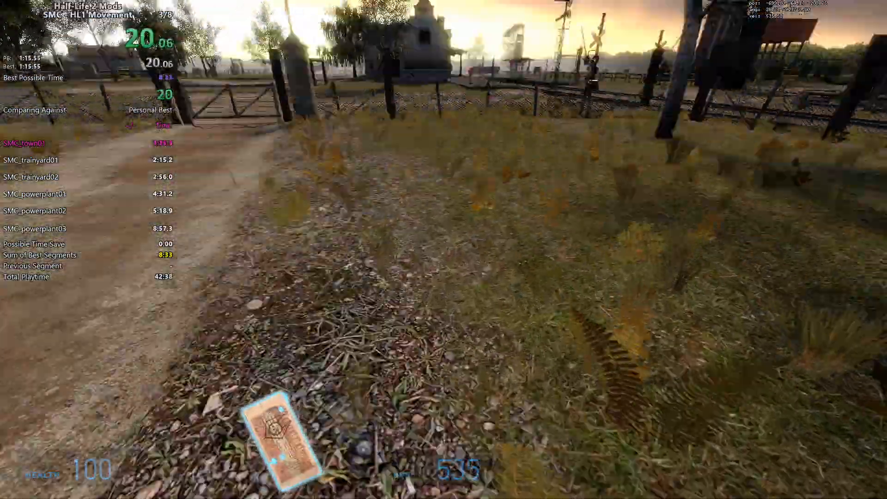
mouse_move(443, 250)
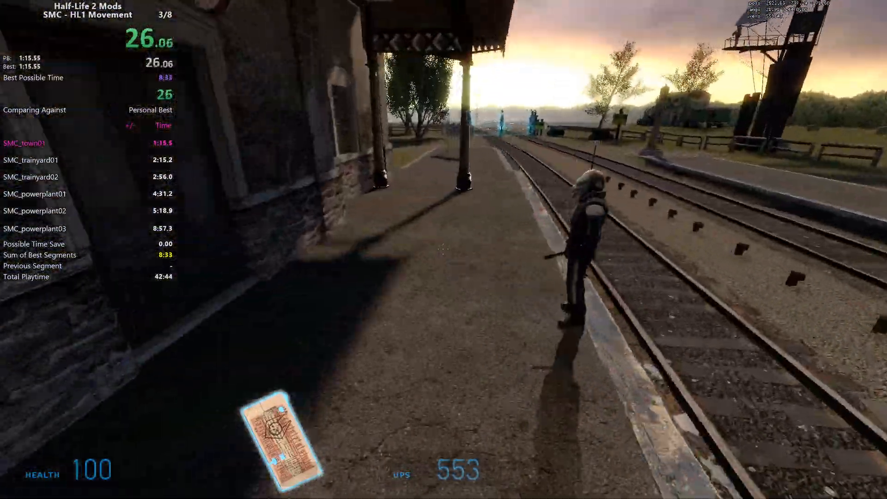
mouse_move(444, 249)
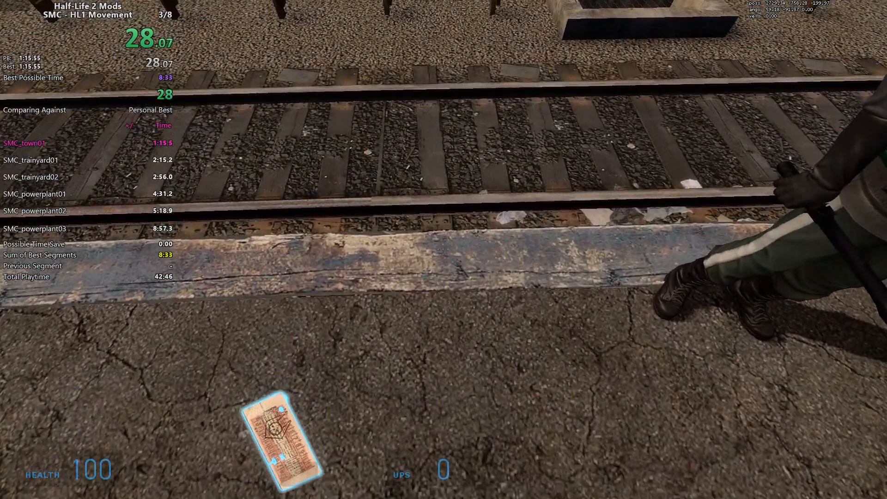
mouse_move(444, 249)
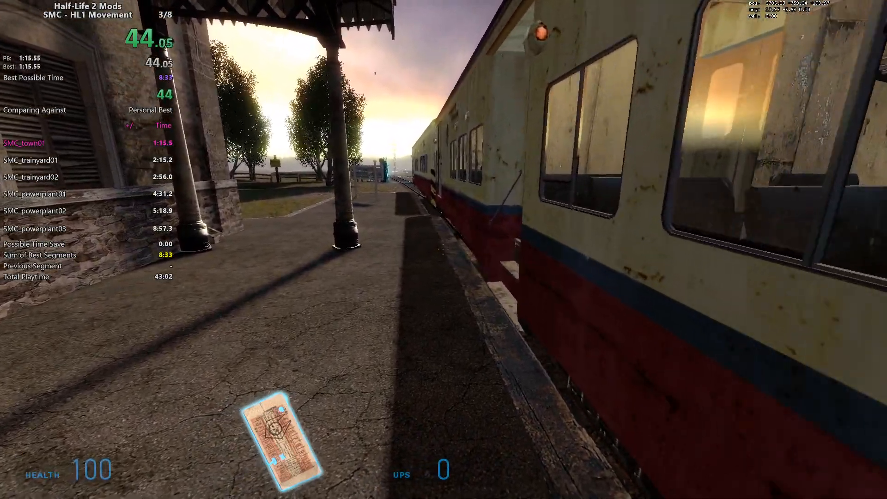
key(w)
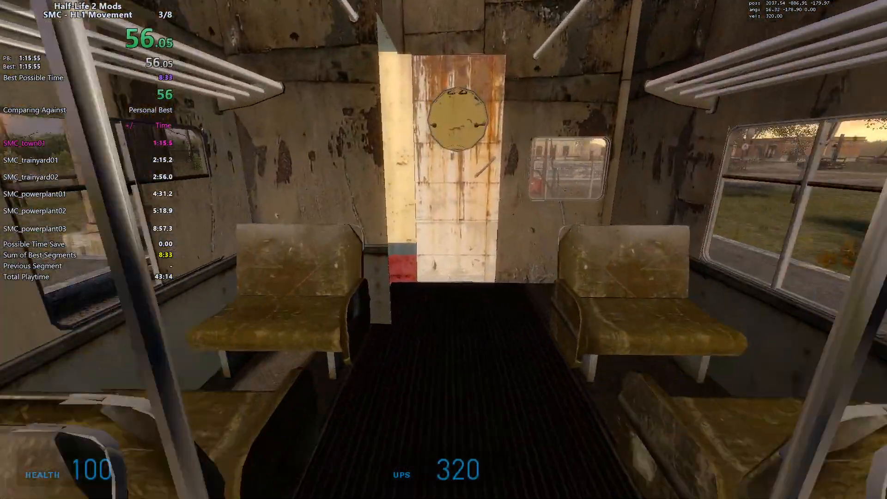
key(w)
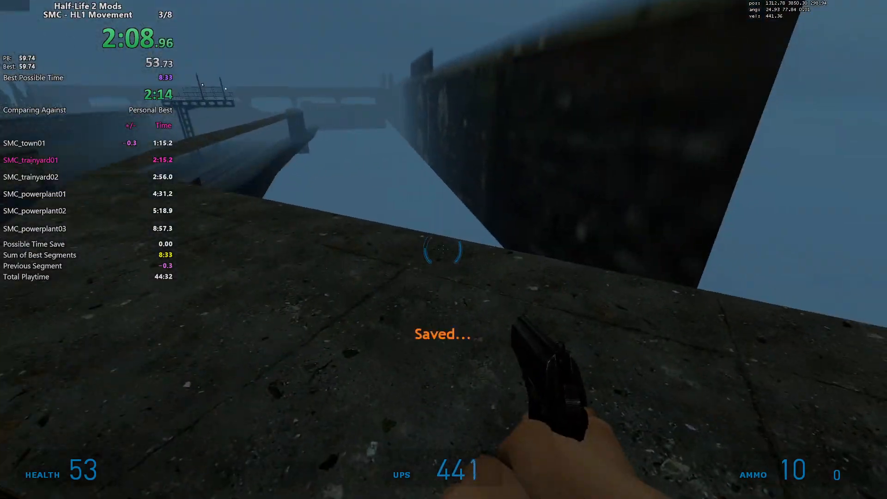
mouse_move(444, 250)
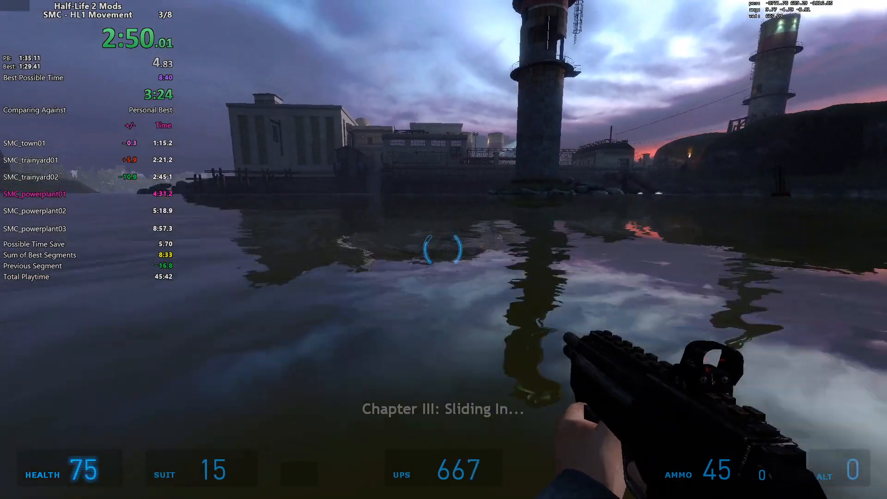
mouse_move(444, 250)
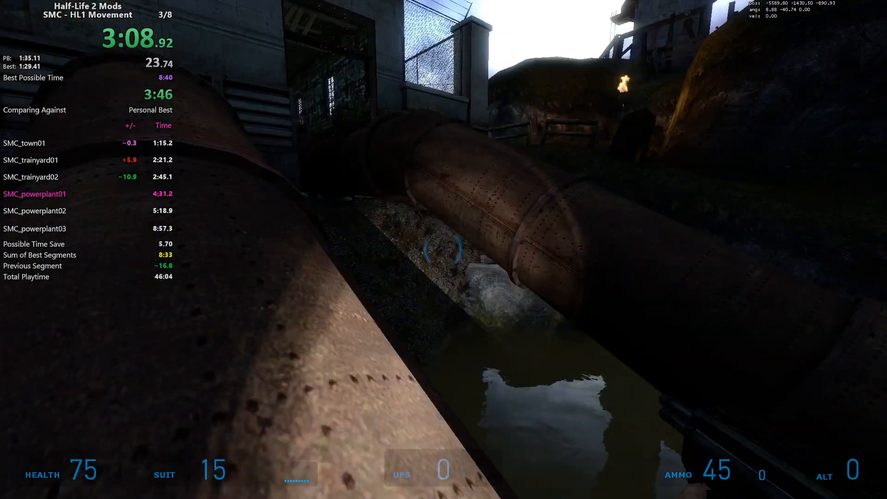
mouse_move(444, 249)
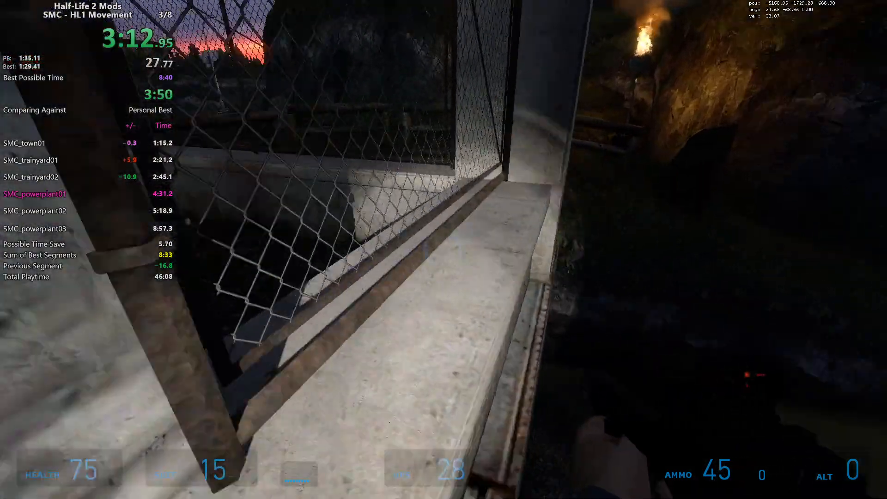
mouse_move(443, 250)
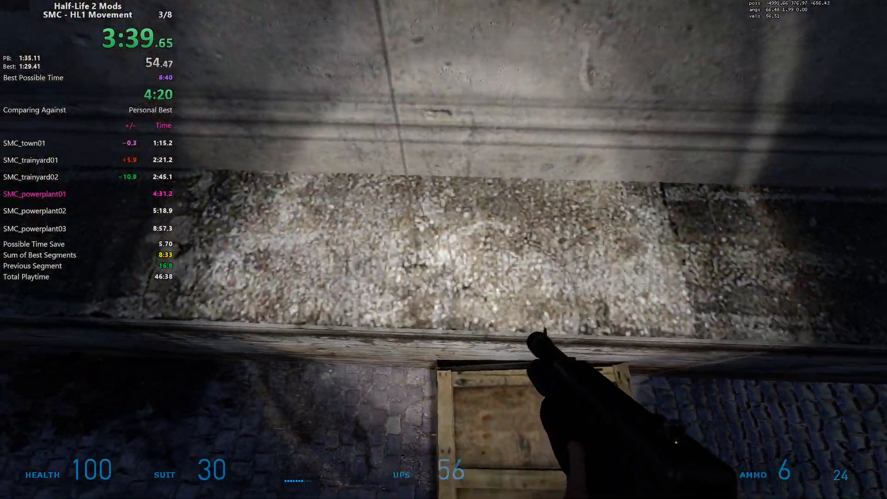
mouse_move(443, 249)
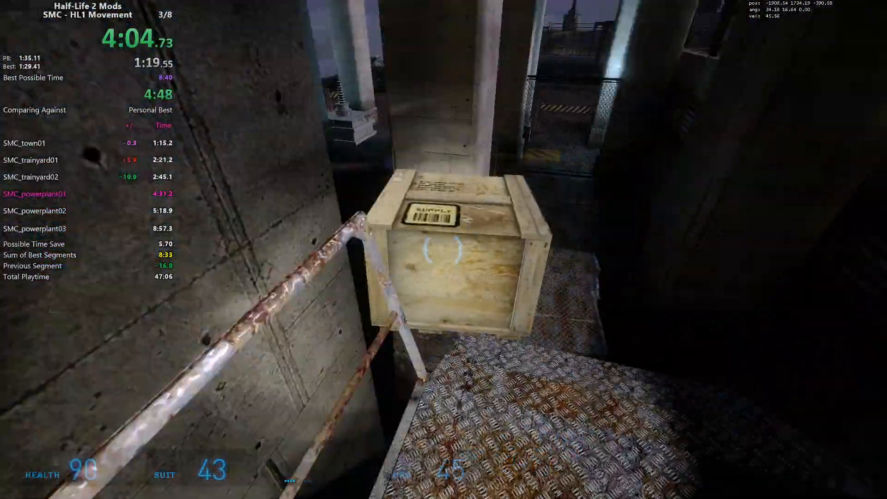
mouse_move(443, 249)
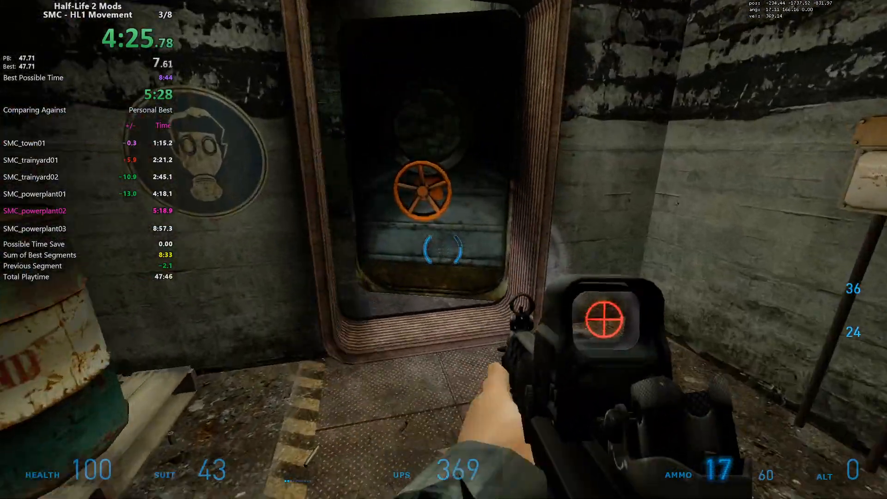
mouse_move(444, 249)
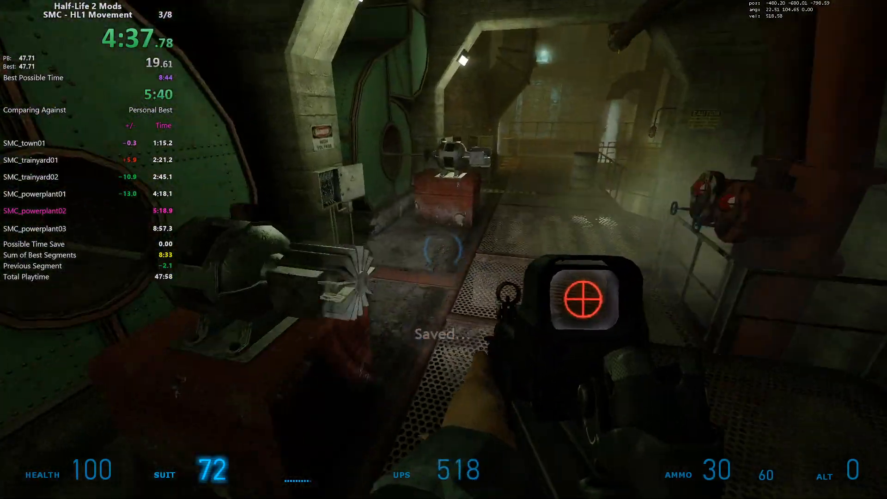
click(444, 249)
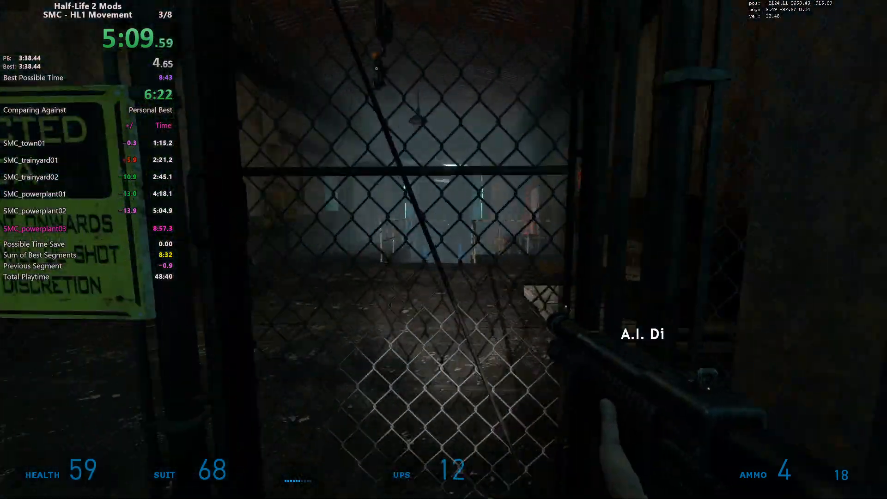
mouse_move(443, 250)
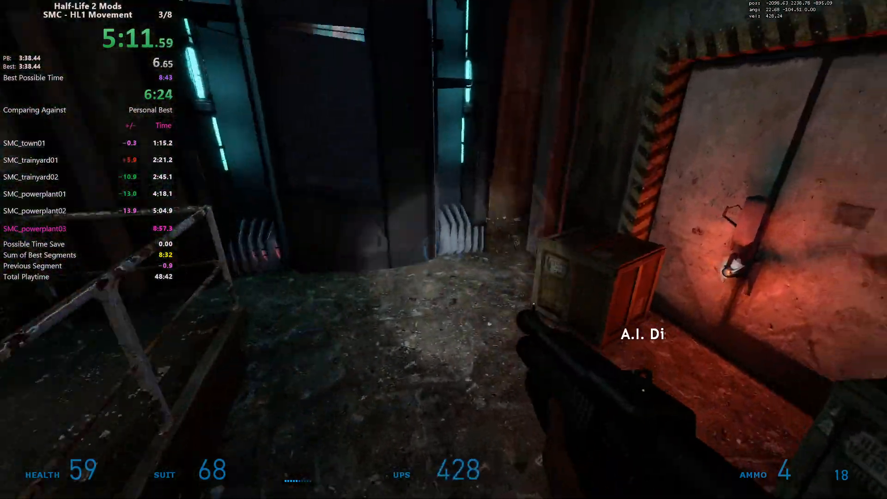
mouse_move(444, 249)
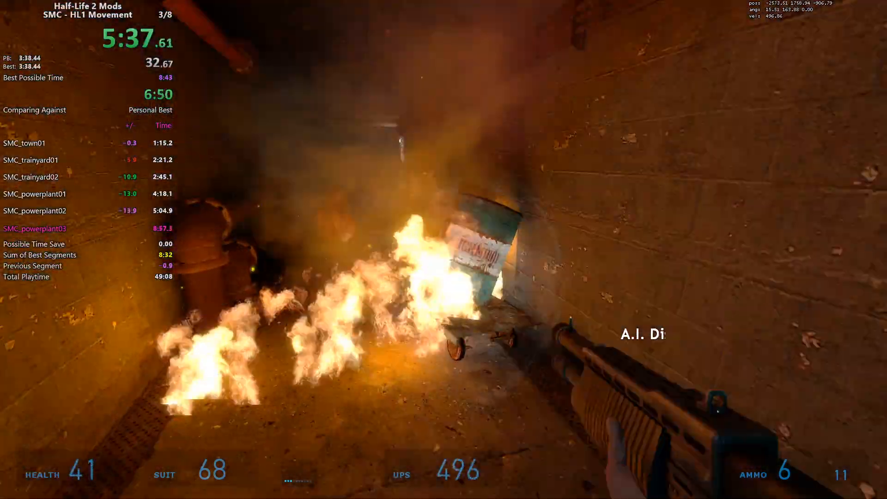
mouse_move(444, 249)
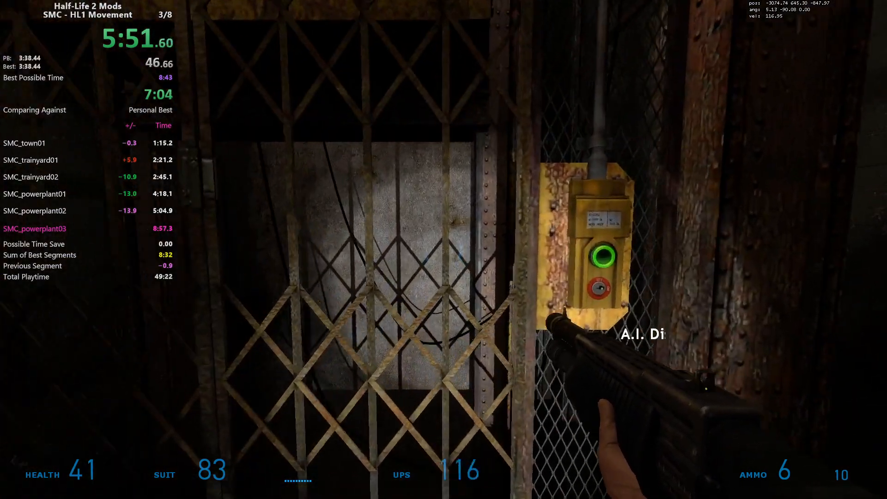
mouse_move(444, 250)
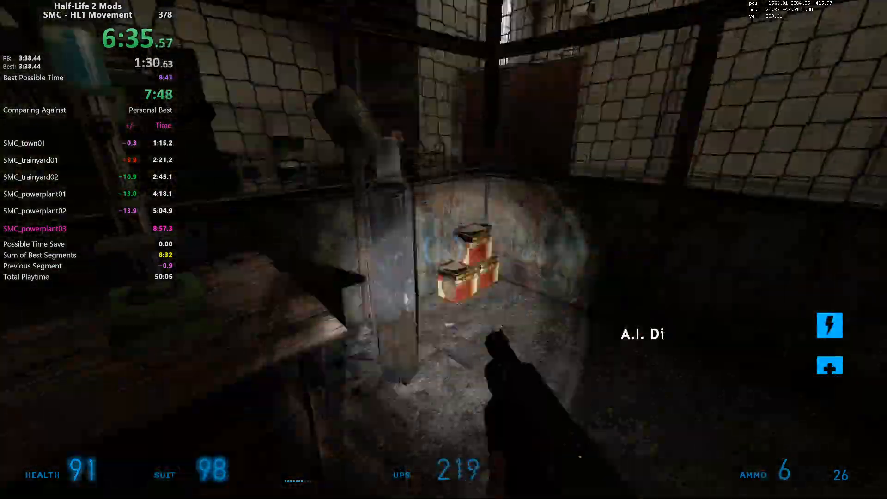
mouse_move(443, 249)
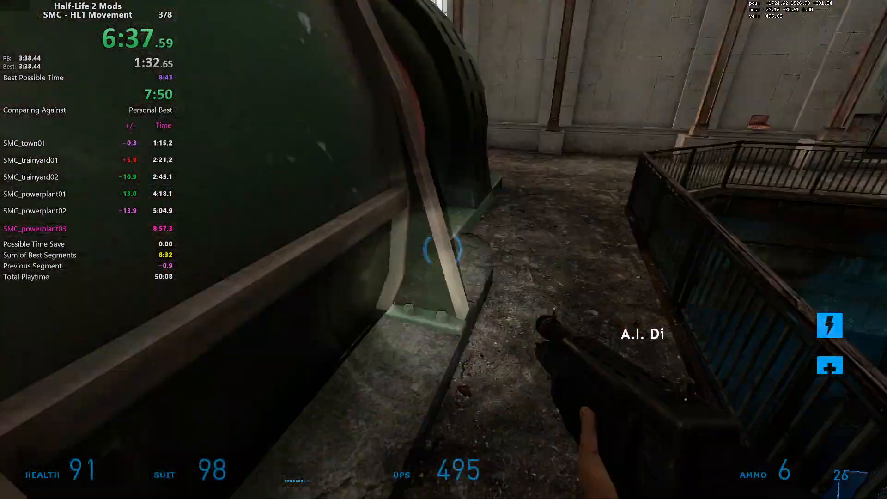
mouse_move(444, 249)
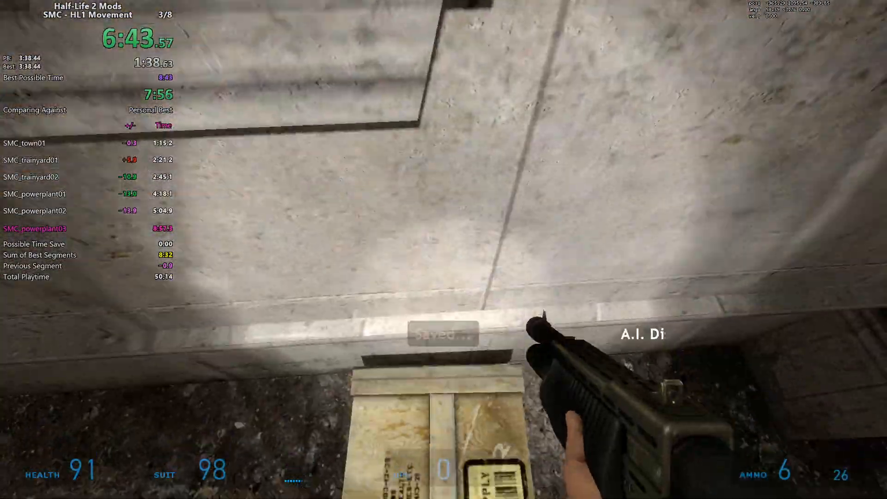
mouse_move(443, 249)
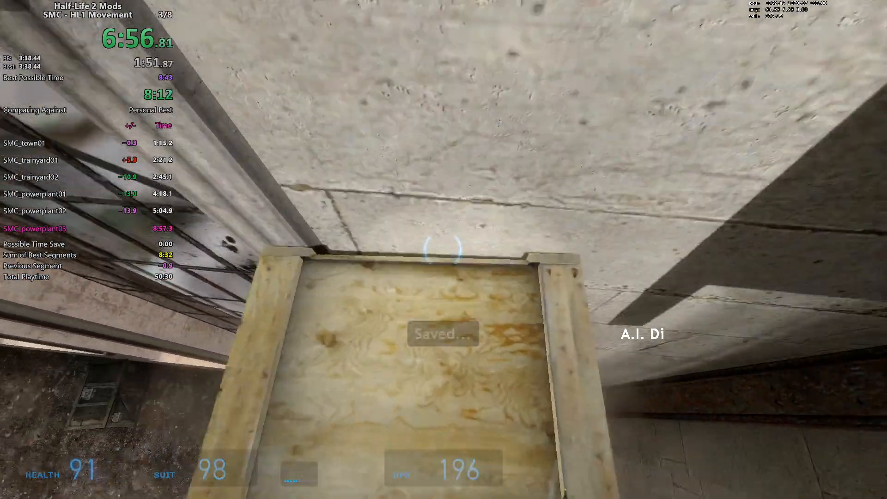
mouse_move(444, 250)
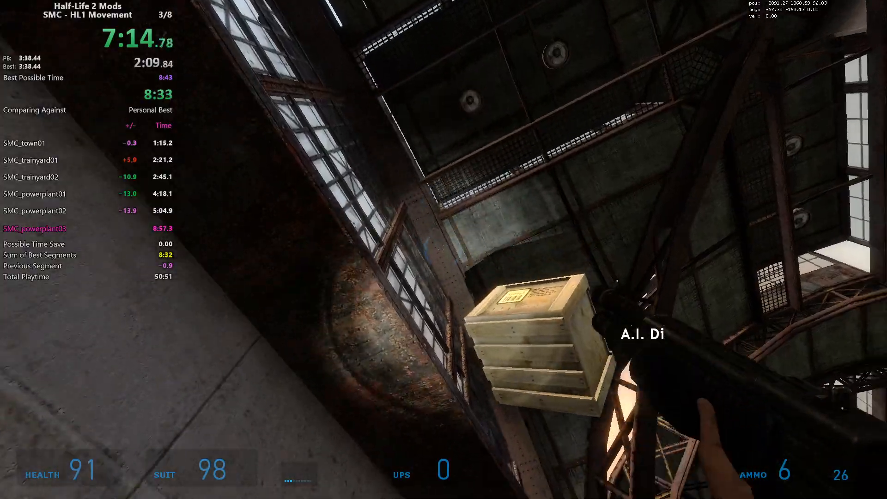
mouse_move(443, 250)
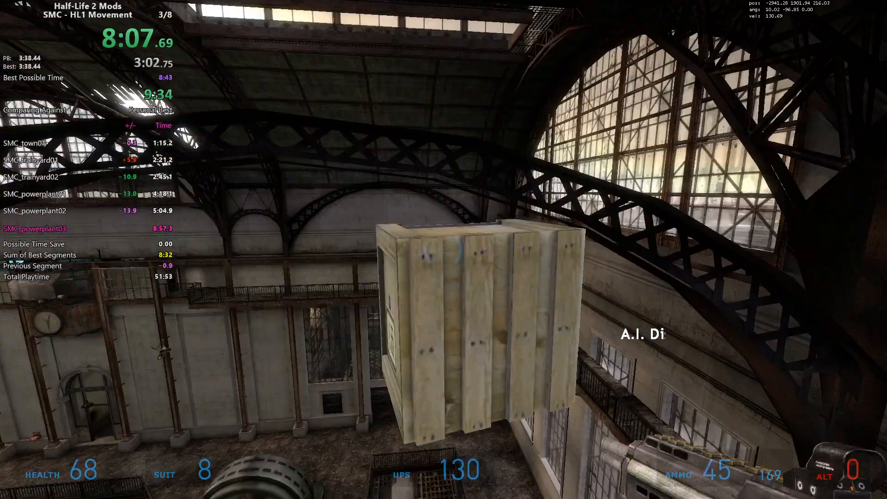
mouse_move(444, 250)
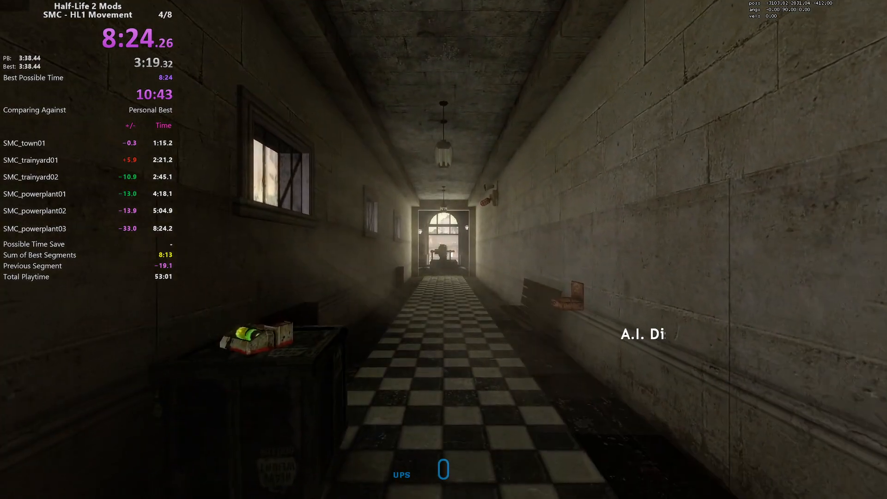
mouse_move(443, 250)
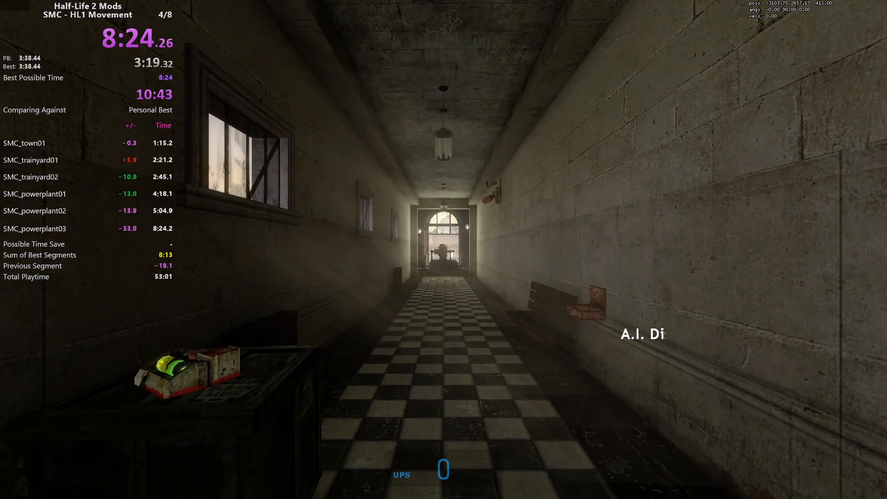